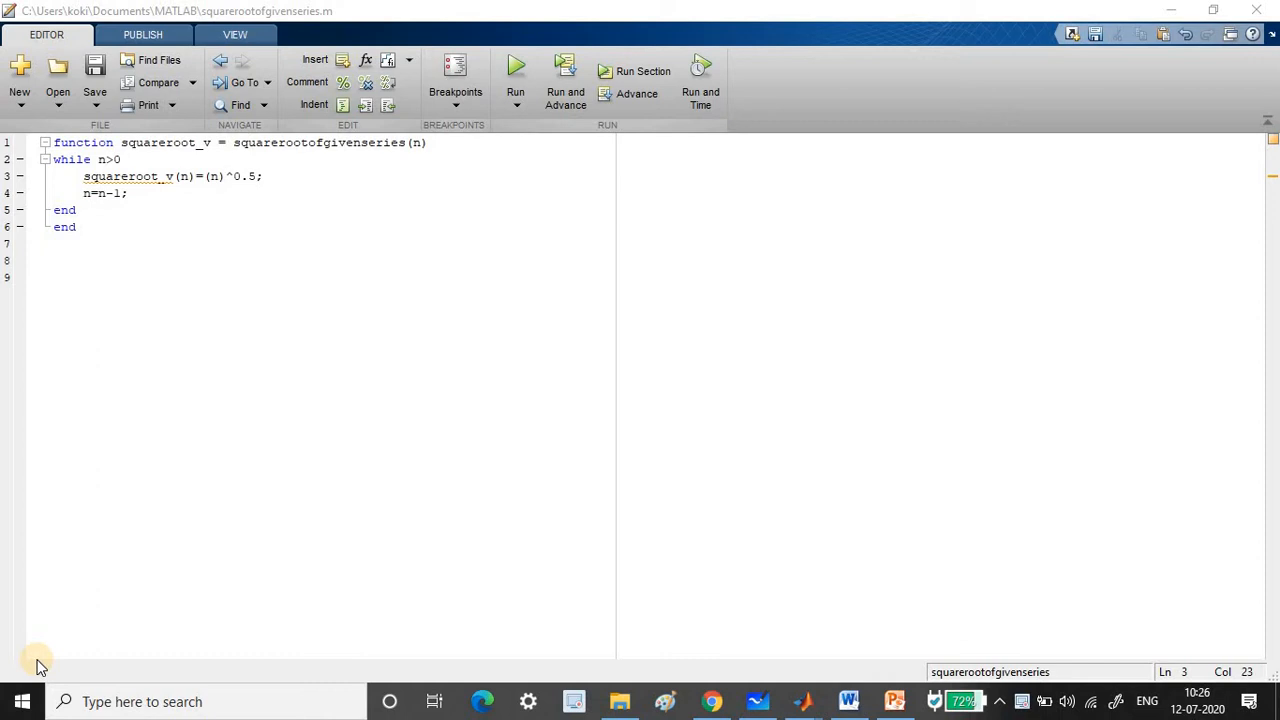
pyautogui.moveTo(848, 696)
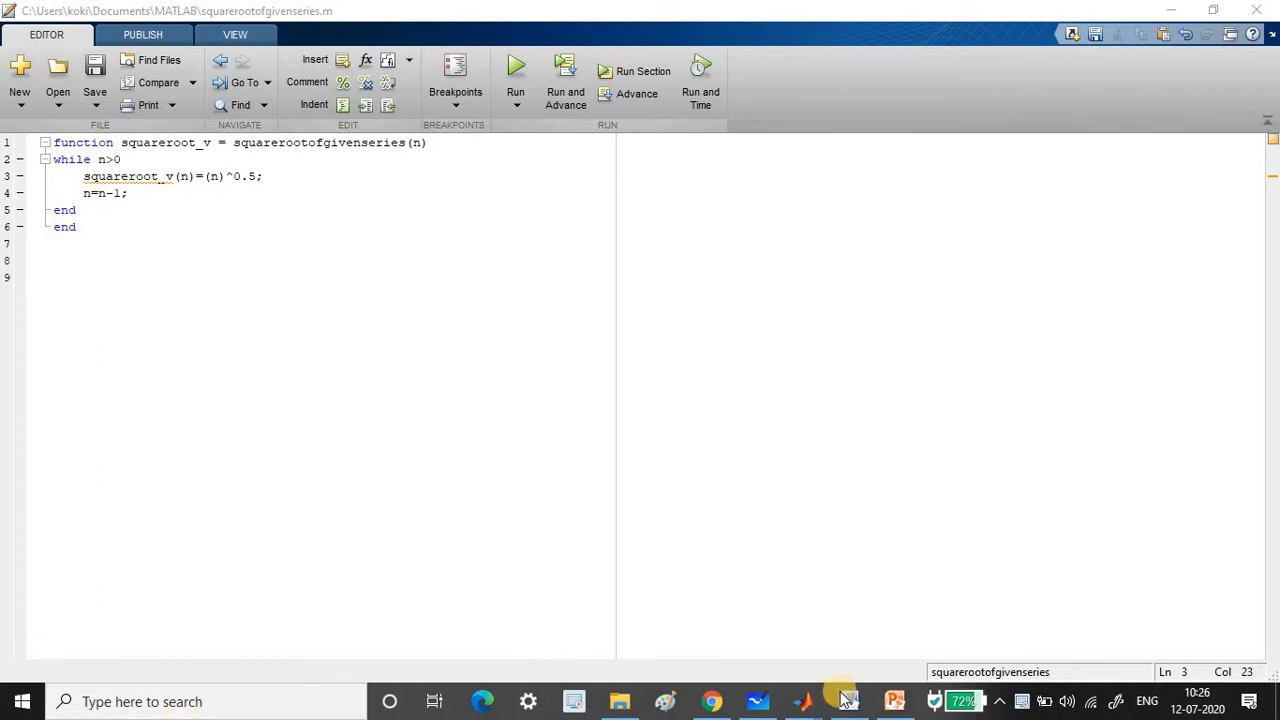
# Run sqrt(25) in the Command Window to check the built-in square root result
pyautogui.click(804, 700)
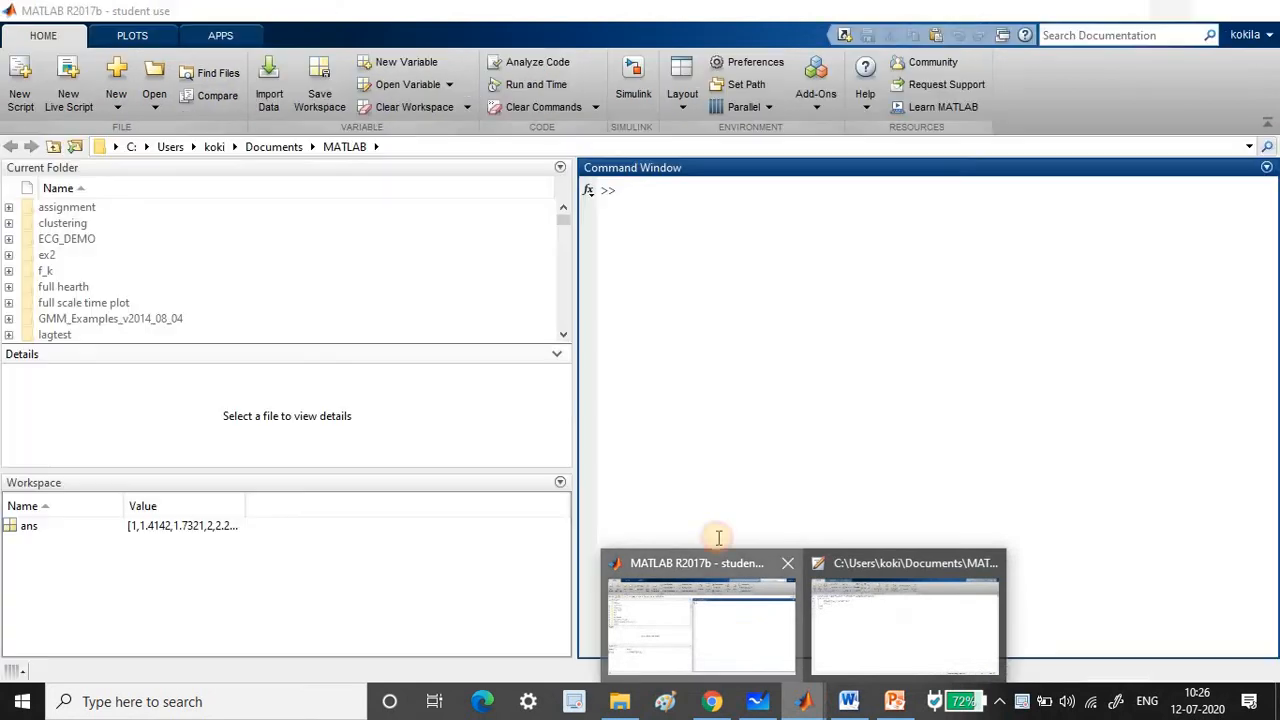
pyautogui.write('sq')
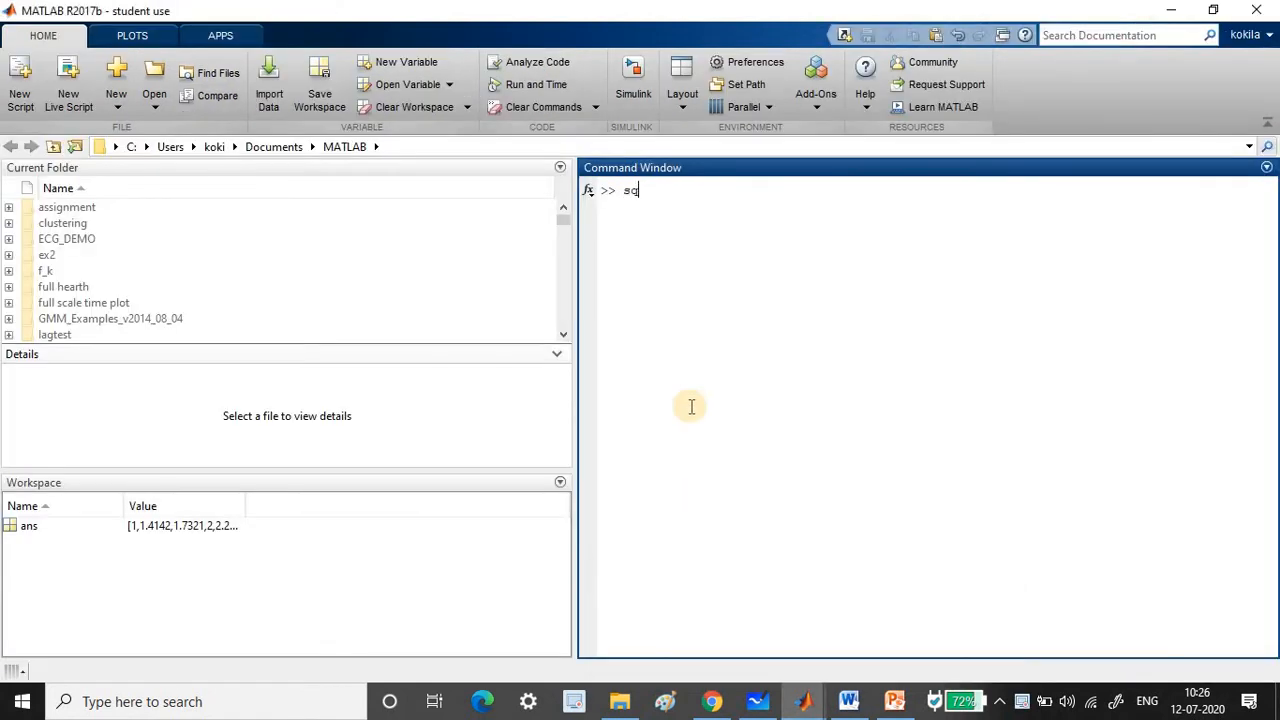
pyautogui.write('rt (')
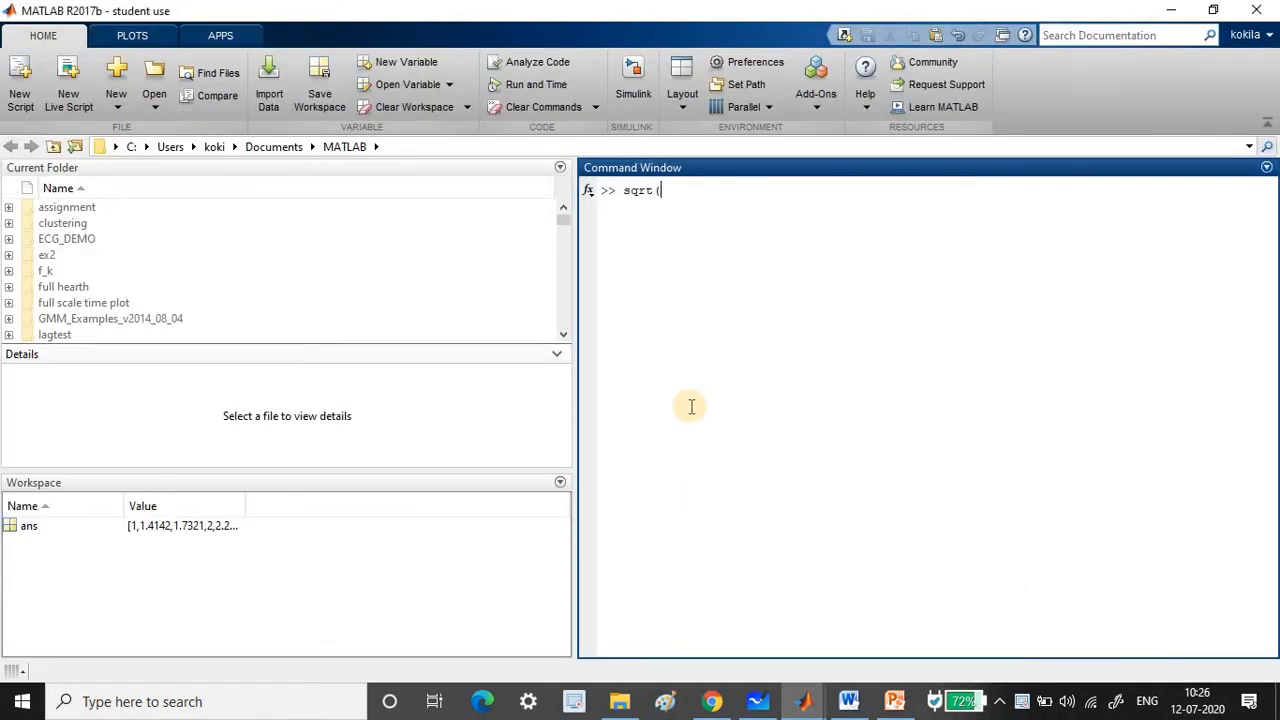
pyautogui.write('25')
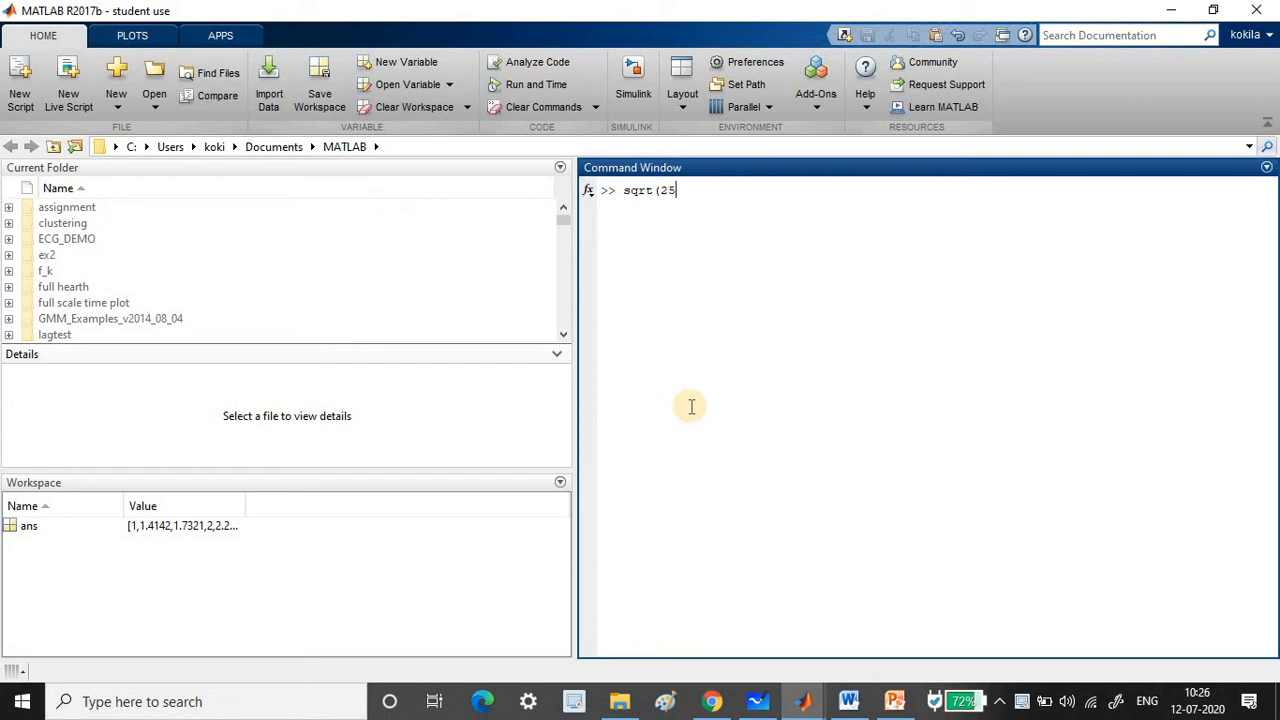
pyautogui.press('Enter')
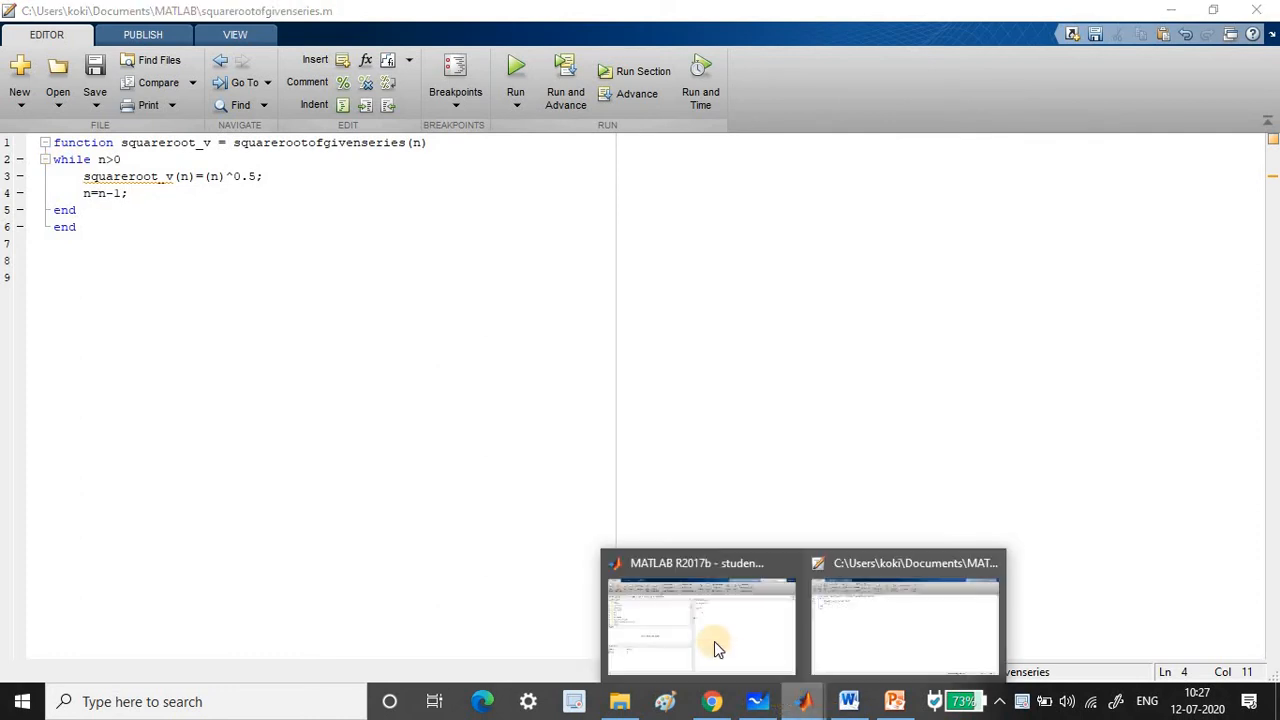
# Return to the Command Window and review squarerootofgivenseries(9) output, 1.0000 to 3.0000
pyautogui.click(700, 624)
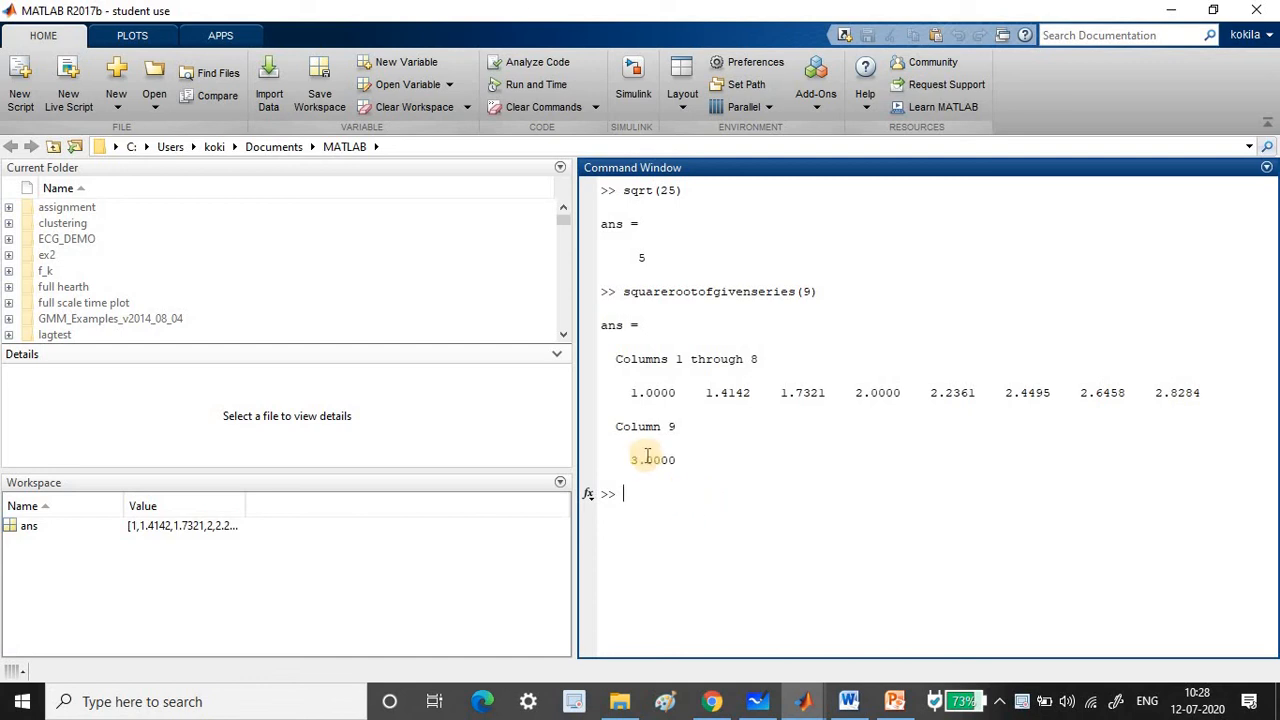
pyautogui.moveTo(1146, 396)
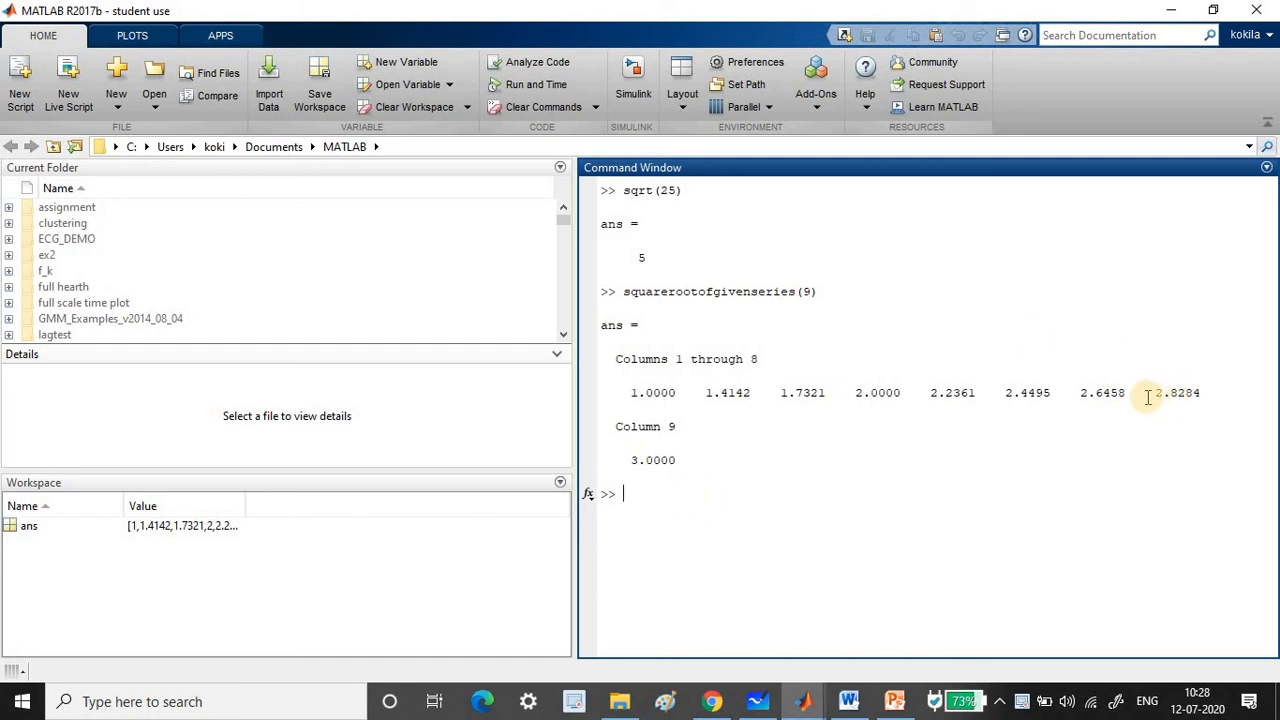
pyautogui.moveTo(1038, 388)
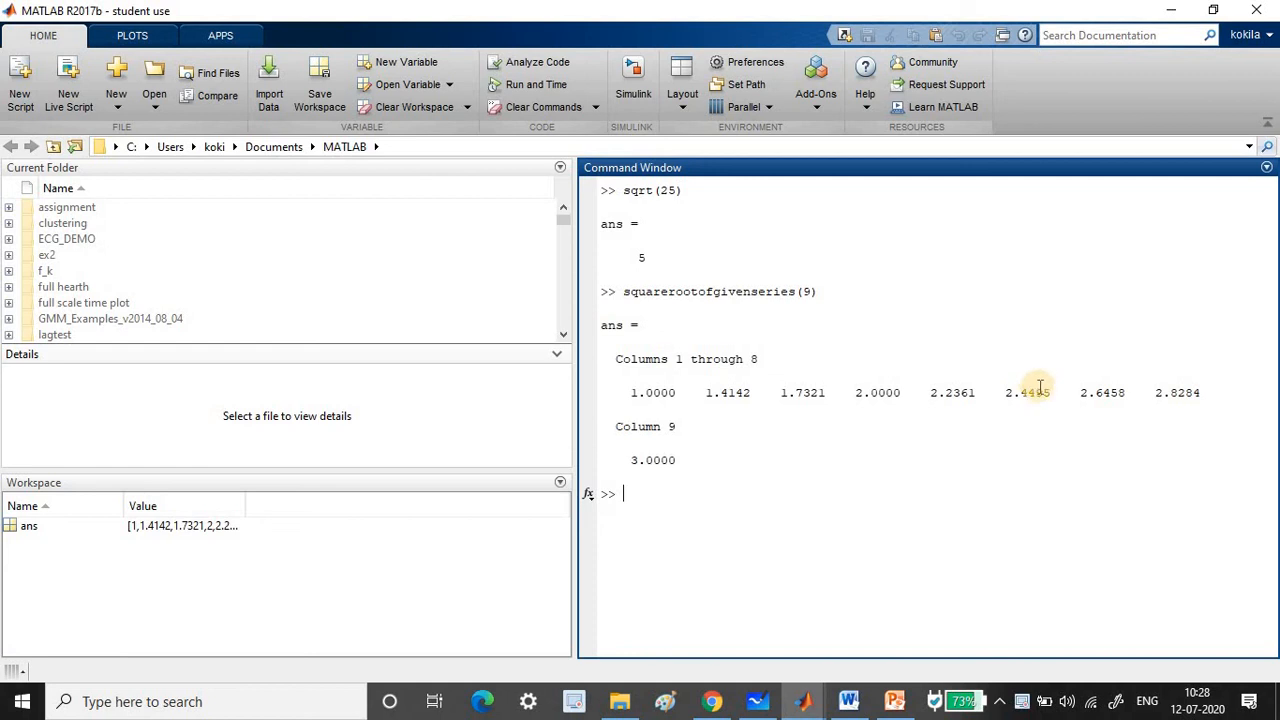
pyautogui.moveTo(912, 394)
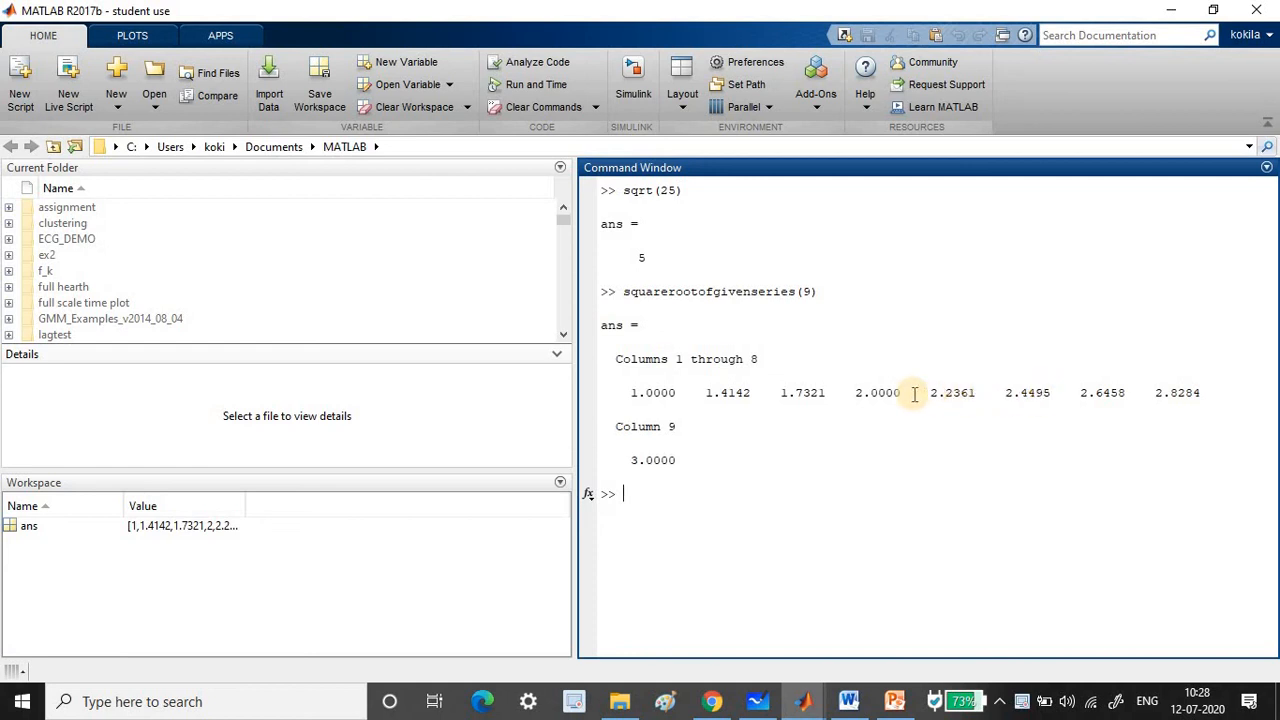
pyautogui.moveTo(632, 392)
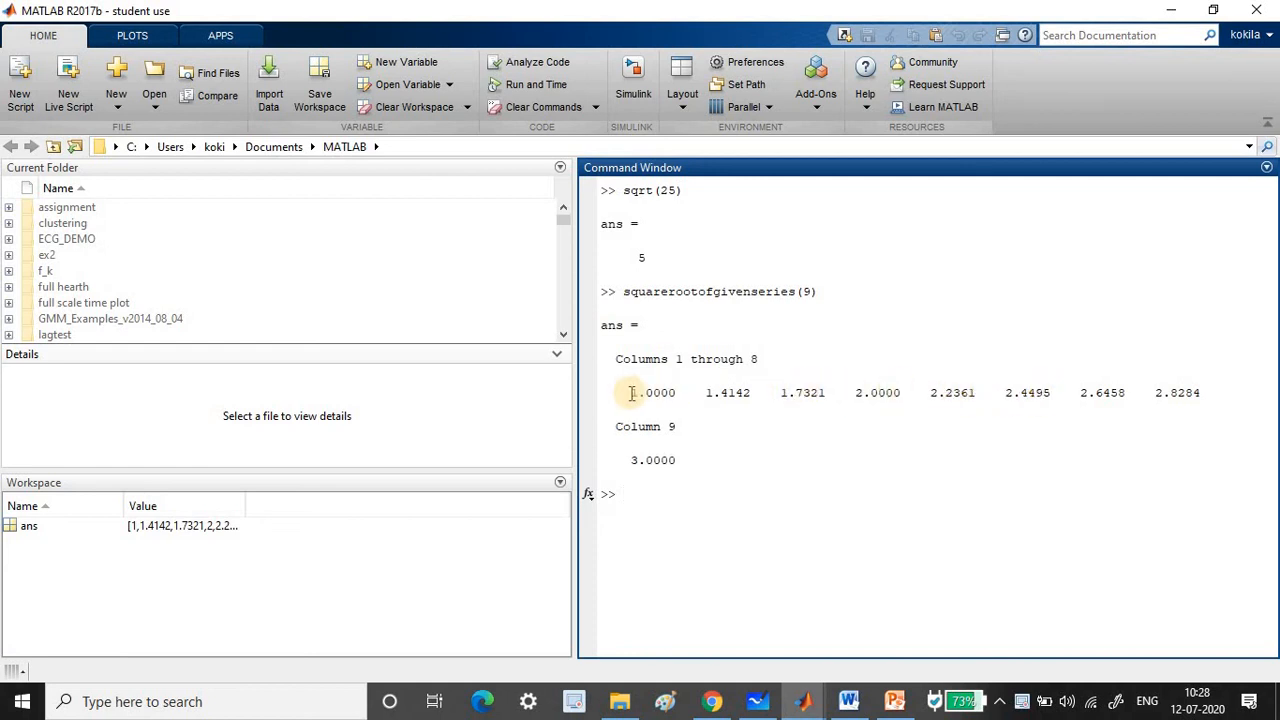
# Run squarerootofgivenseries(25) to get the 1x25 vector of square roots ending at 5.0000
pyautogui.write('squarerootofgivenseries()')
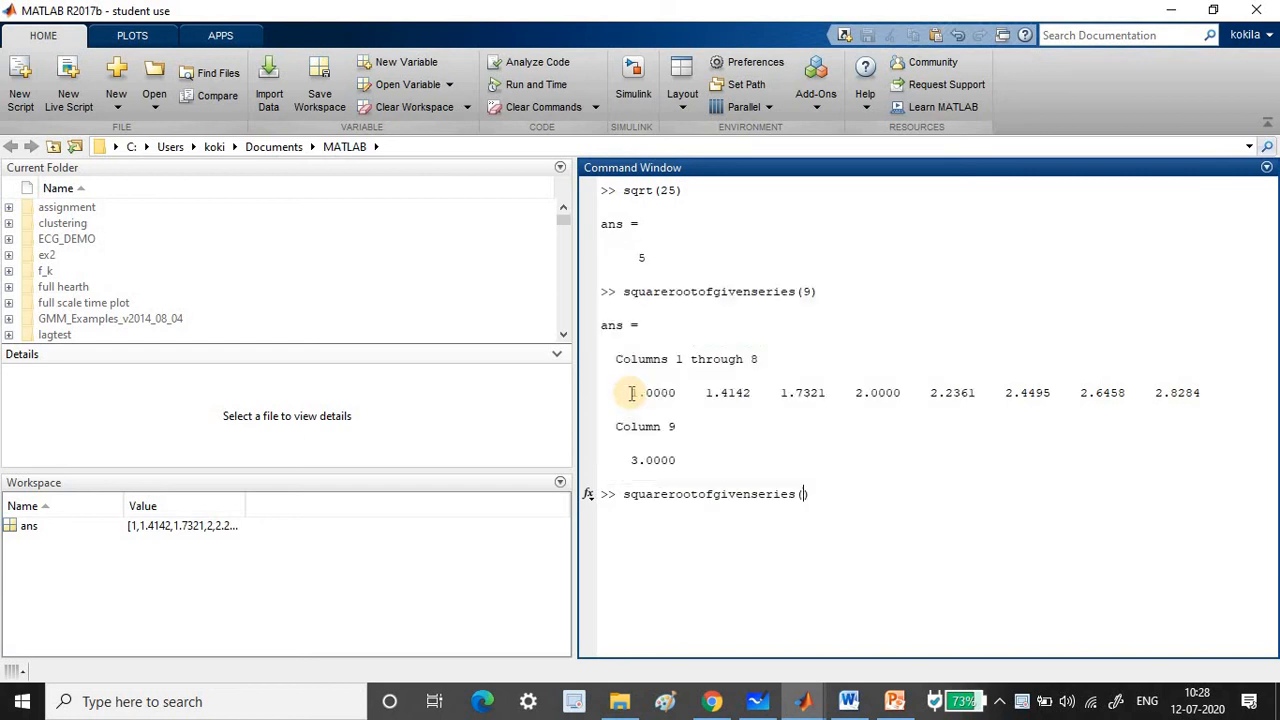
pyautogui.write('25')
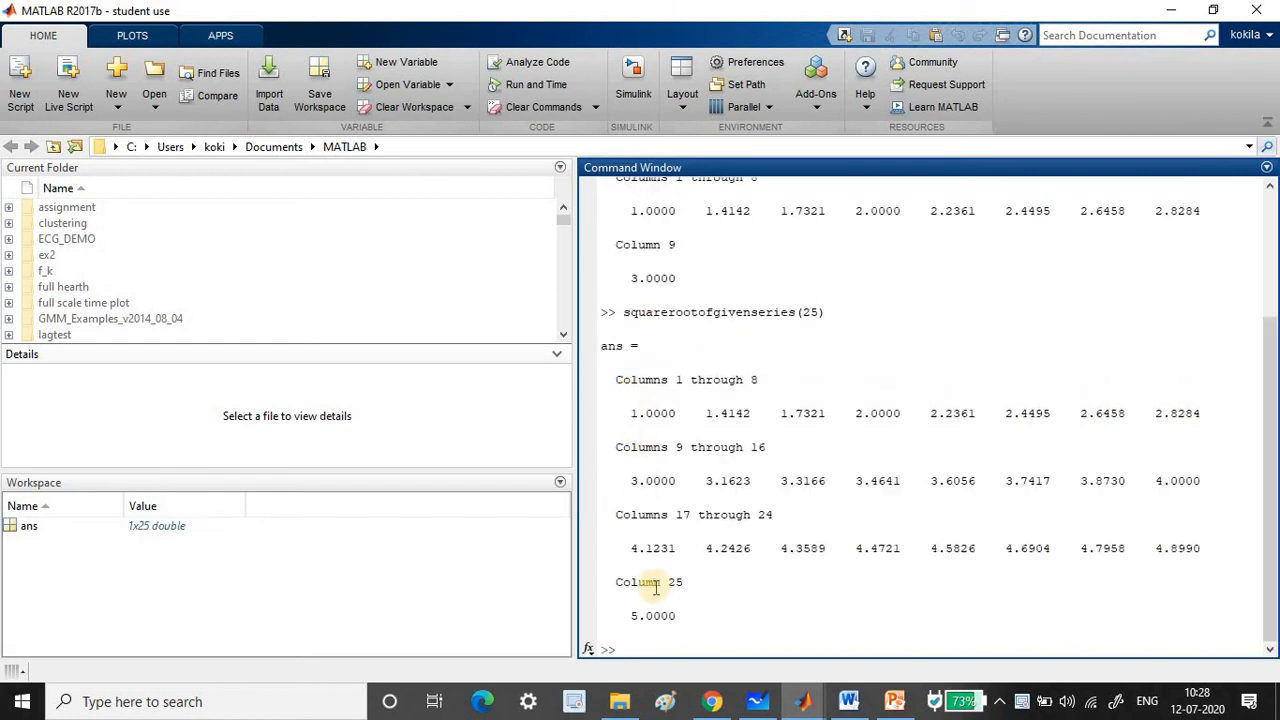
pyautogui.moveTo(698, 402)
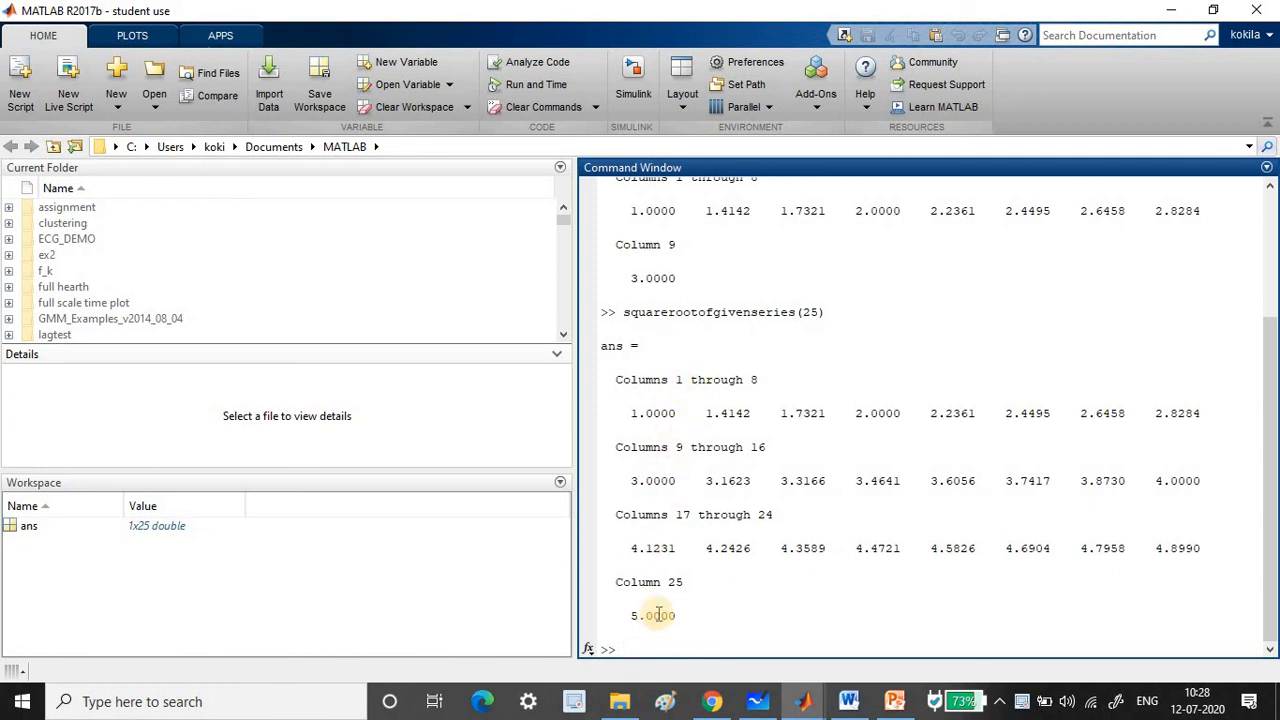
pyautogui.moveTo(892, 664)
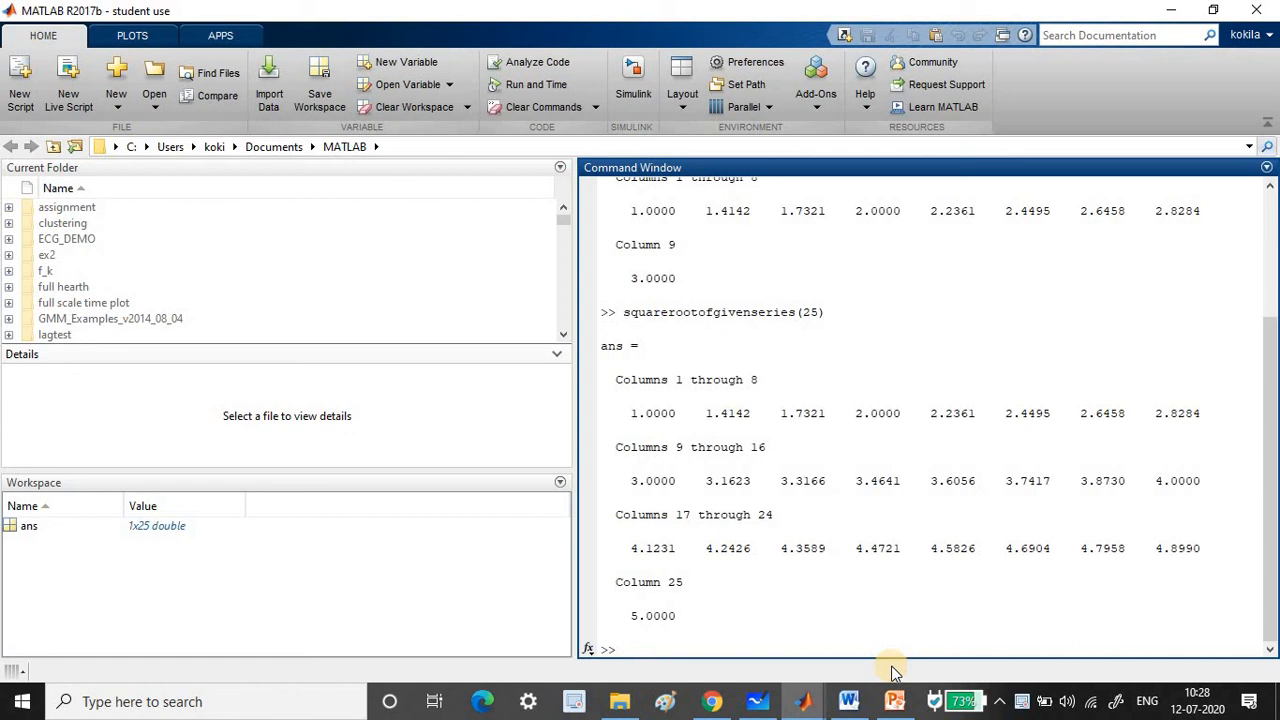